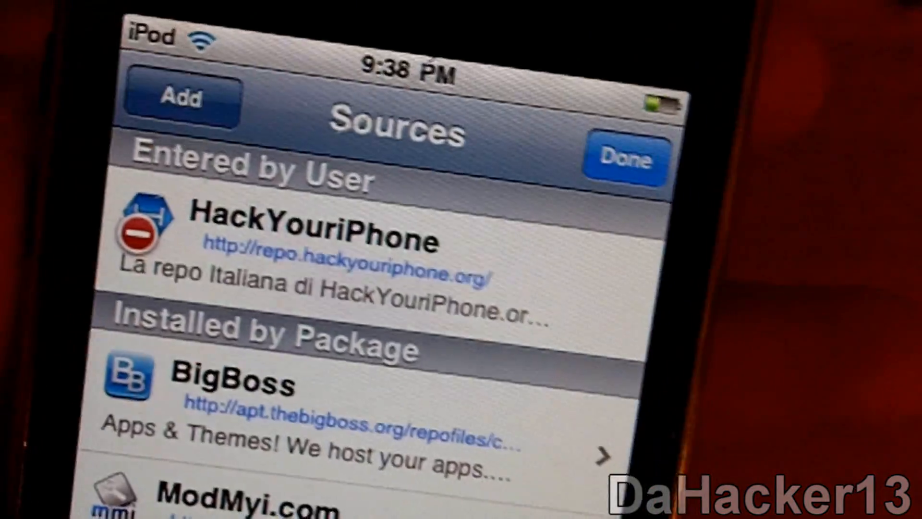
Finish editing the Cydia sources so the HackYouriPhone source stays listed
{"action": "left_click", "coordinate": [179, 100]}
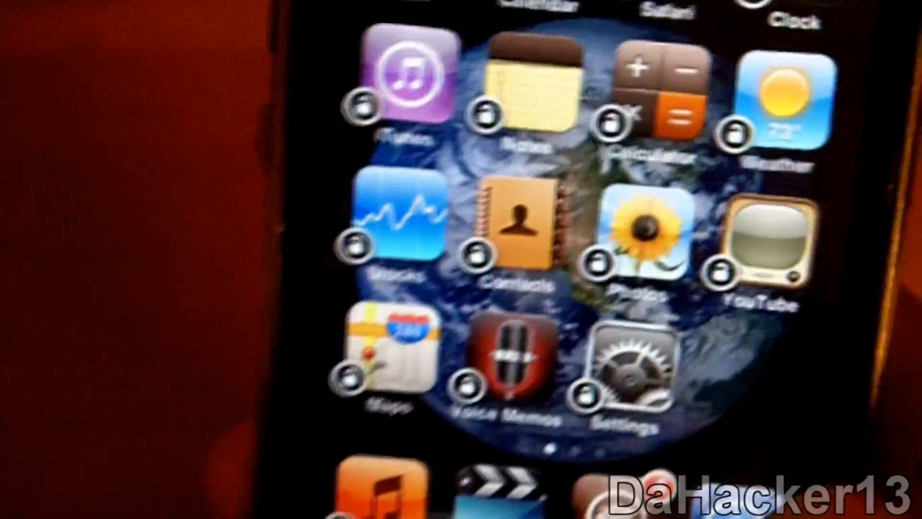
{"action": "left_click", "coordinate": [632, 365]}
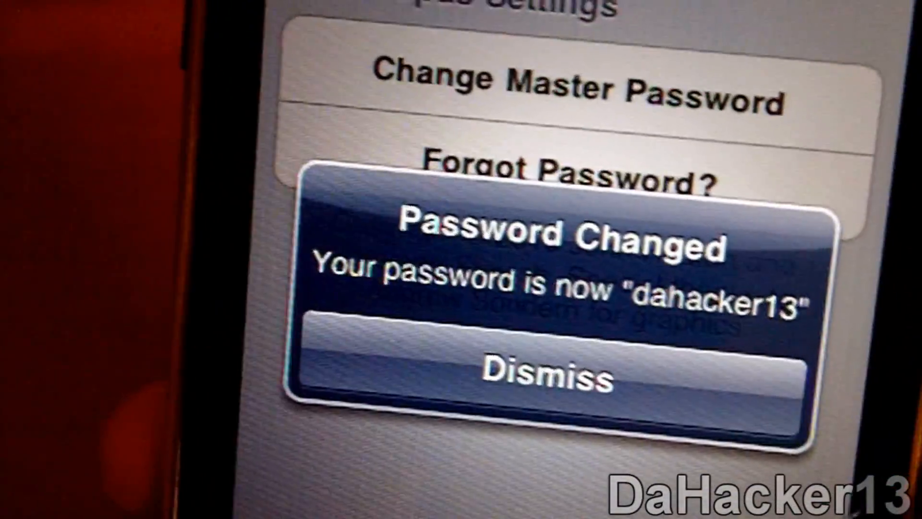
{"action": "left_click", "coordinate": [547, 371]}
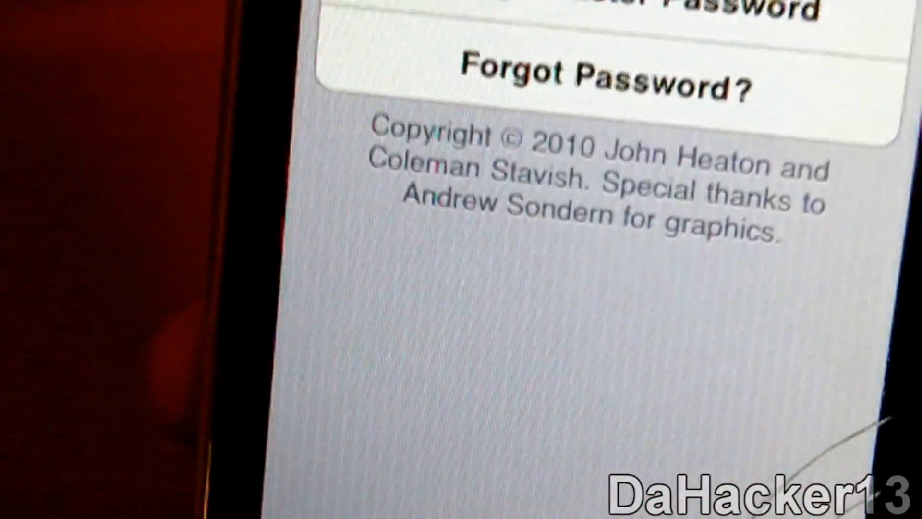